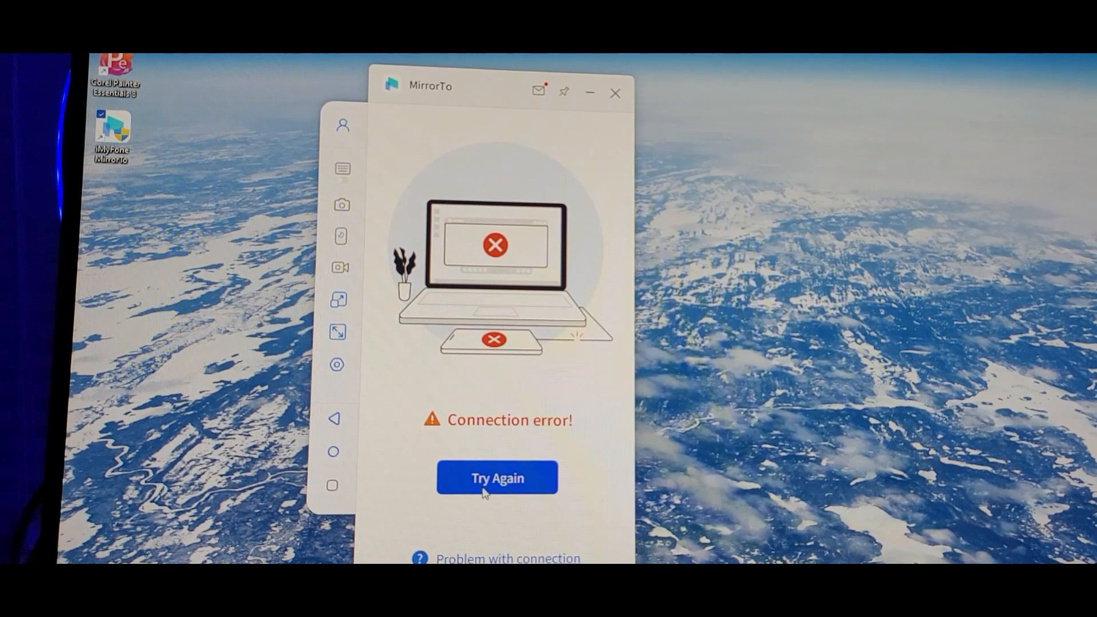
Retry the connection and connect to the Galaxy phone so its screen mirrors again
click(497, 477)
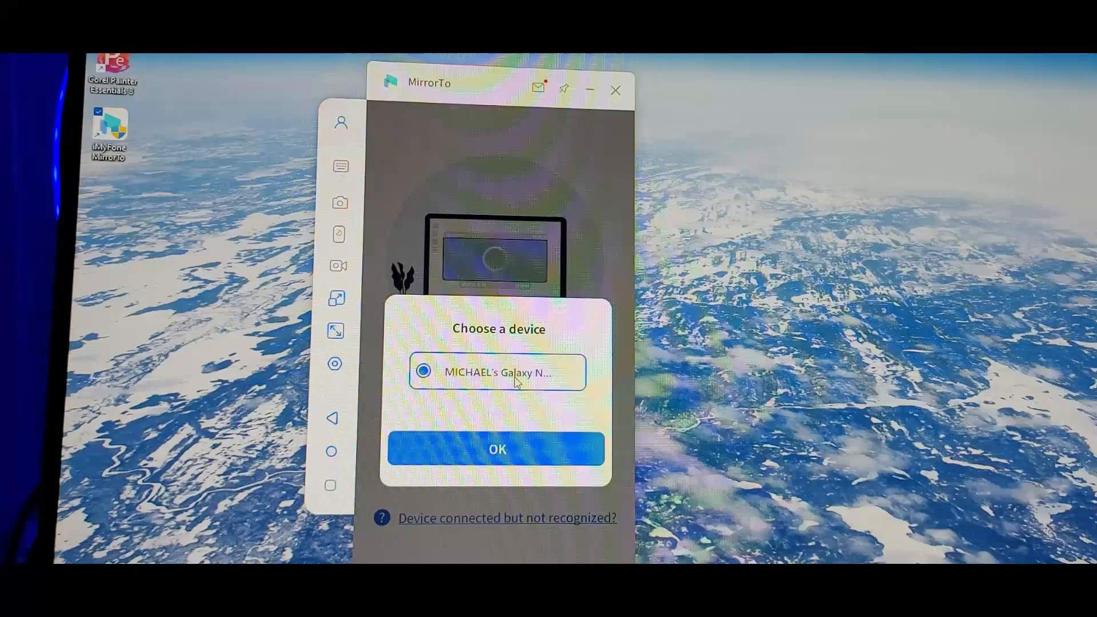
click(497, 449)
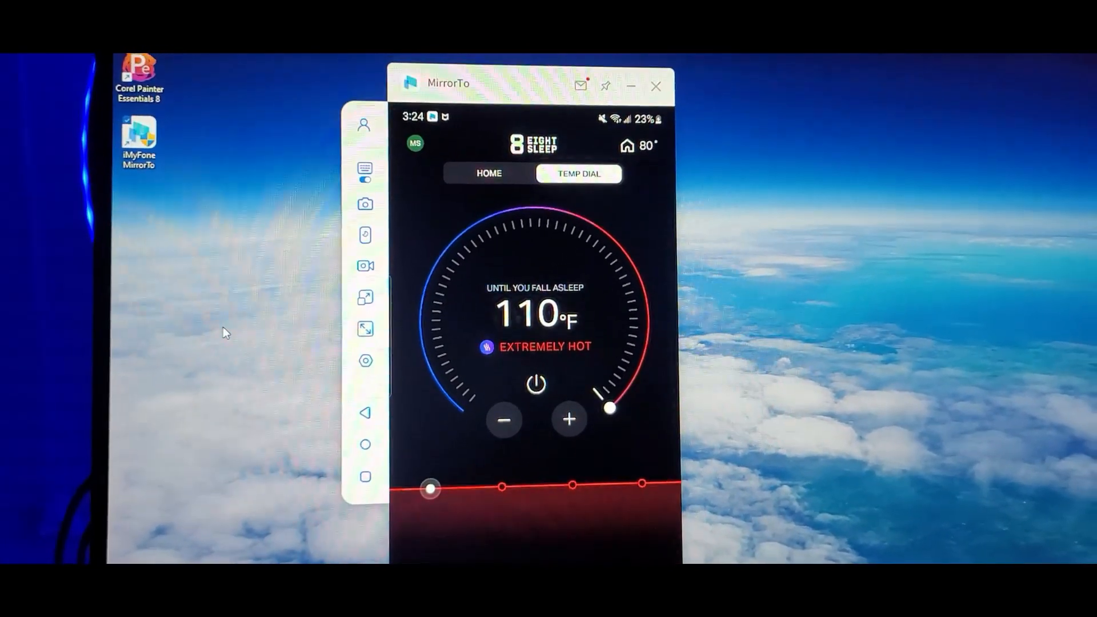
Leave the Eight Sleep app and return to the phone's home screen app grid
click(504, 419)
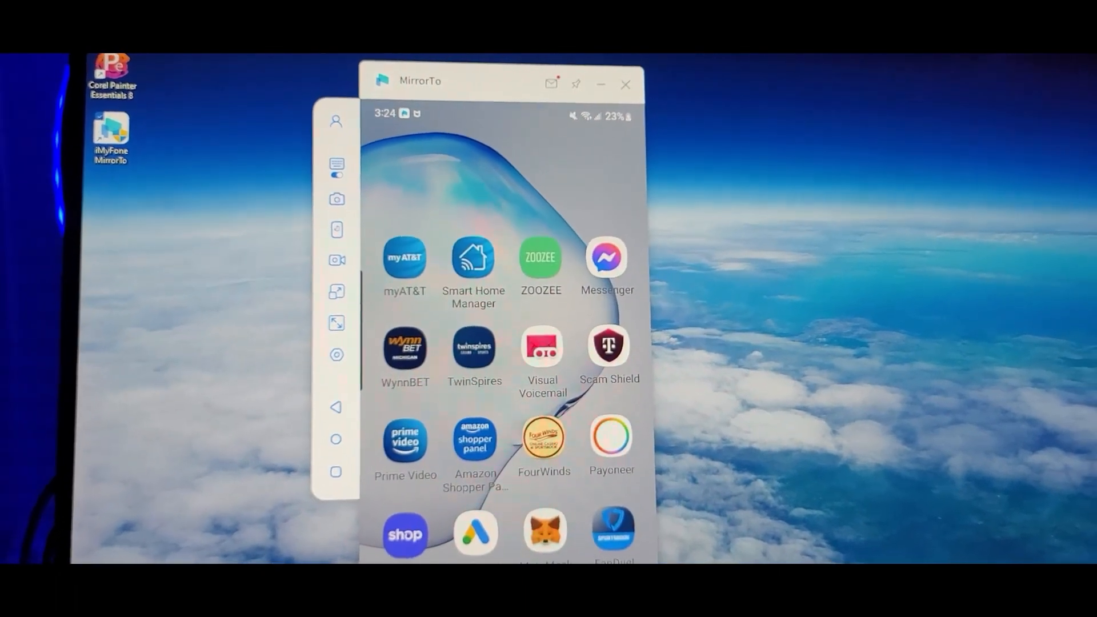
Bring up the app drawer and activate its search field with suggested apps
scroll(down, 3)
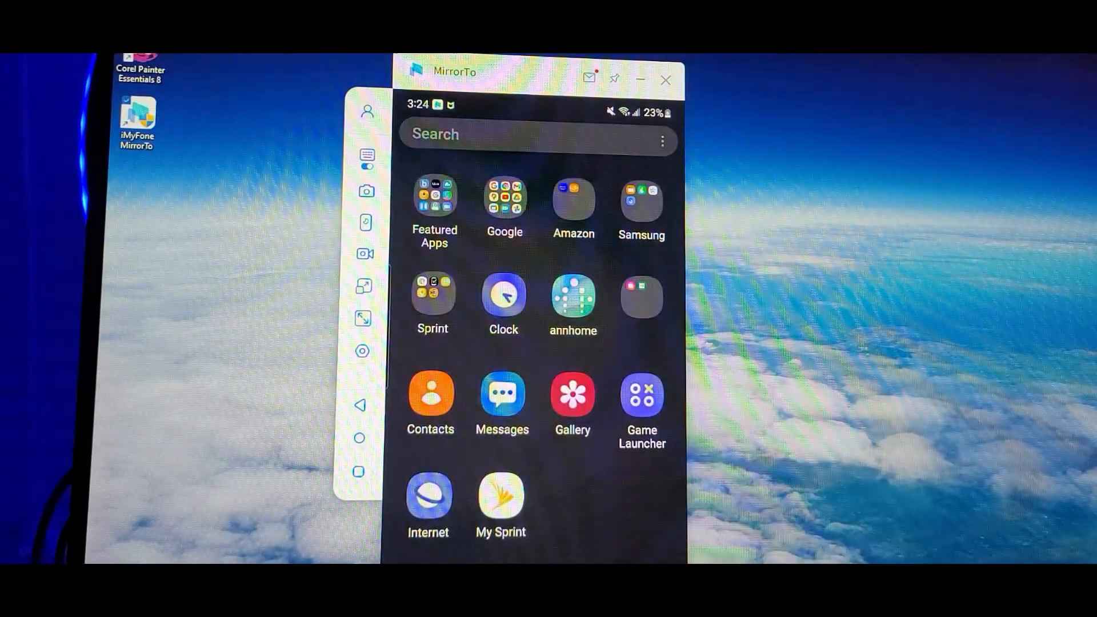
click(504, 133)
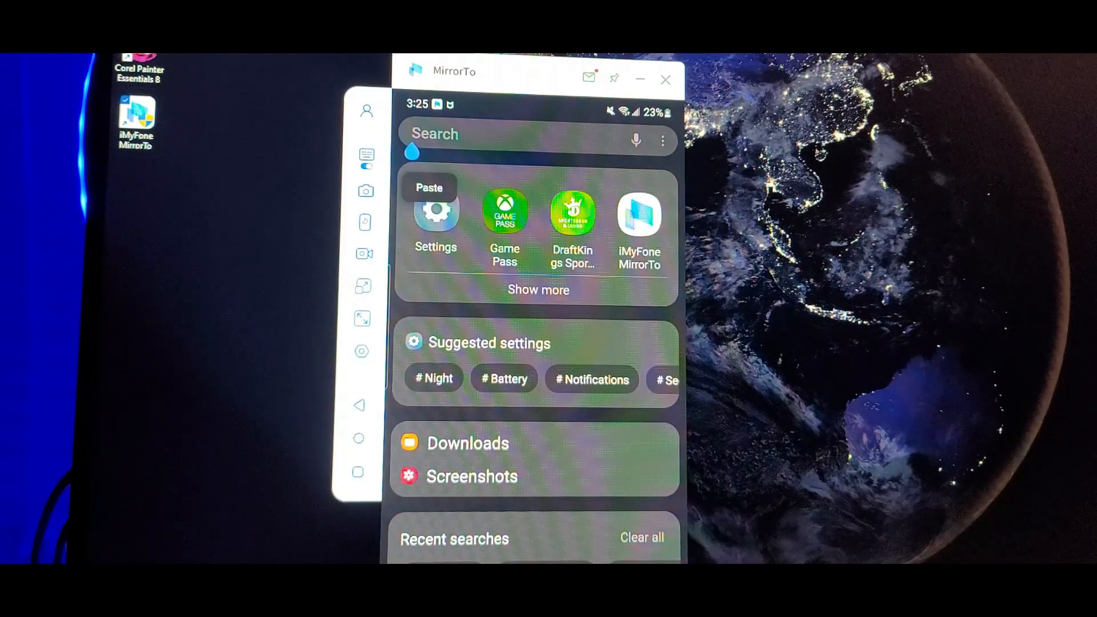
Launch the BetMGM casino app from the search results
click(538, 289)
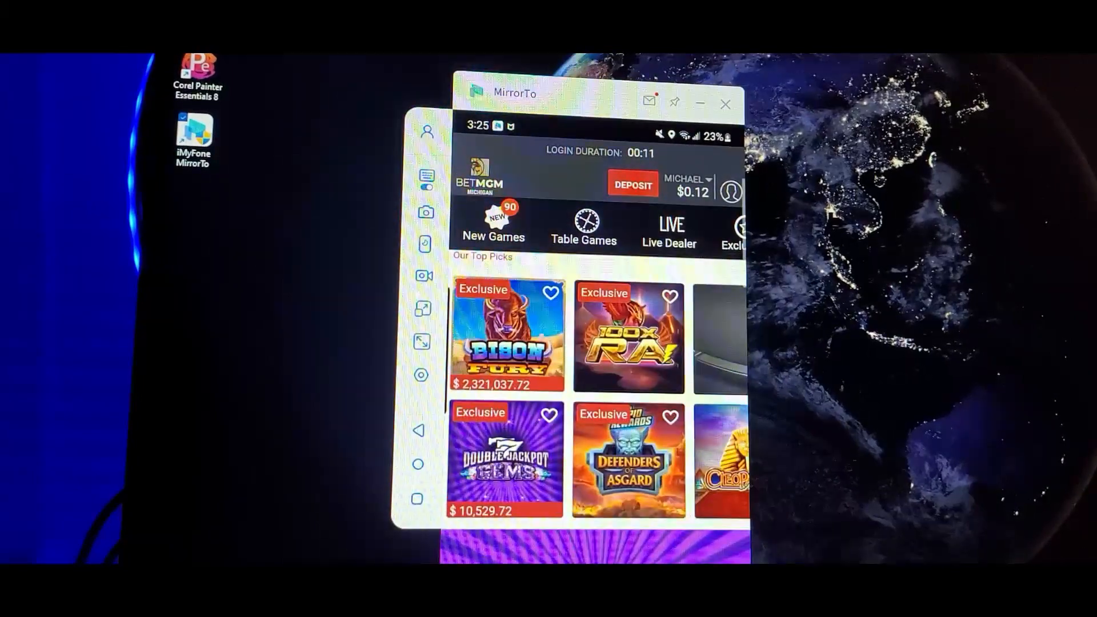
Scroll the BetMGM lobby through Our Top Picks, Live Dealer and Latest Releases
scroll(down, 3)
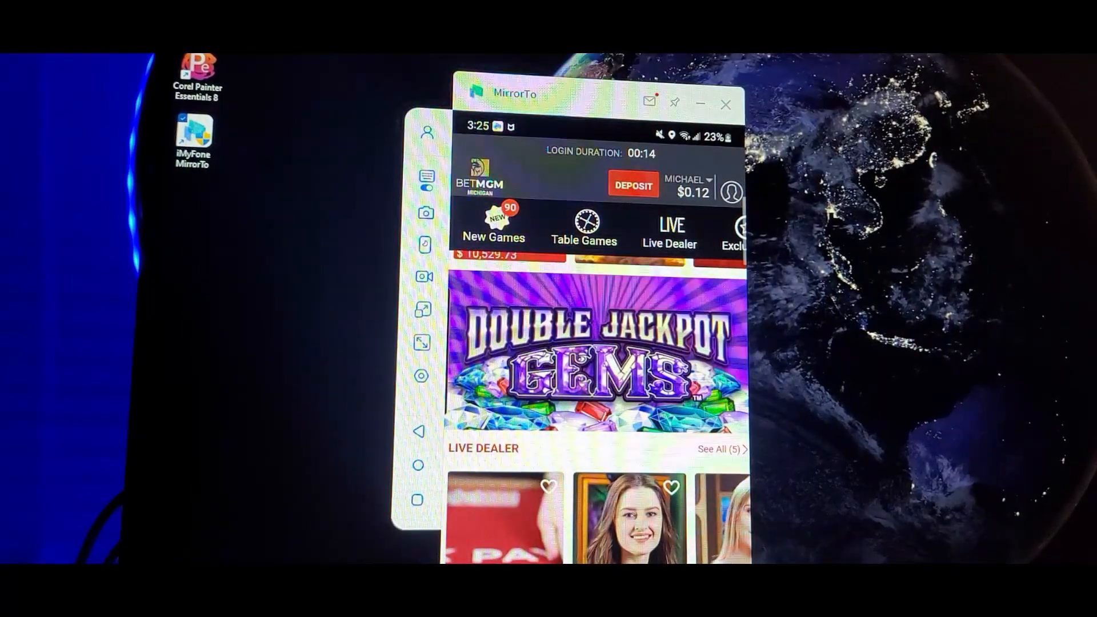
scroll(down, 3)
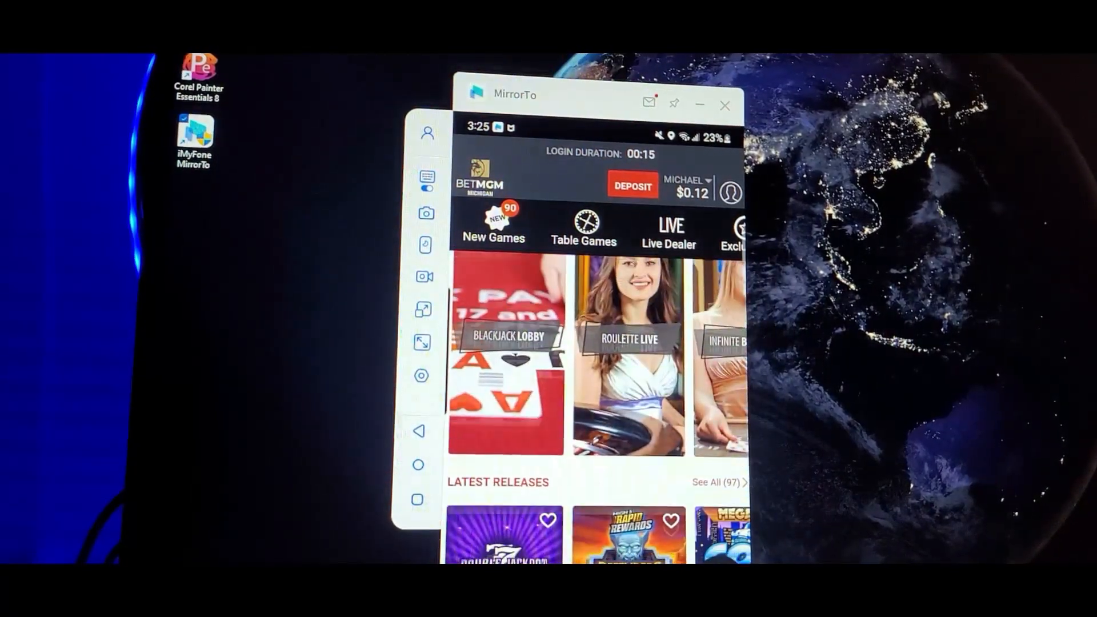
scroll(down, 3)
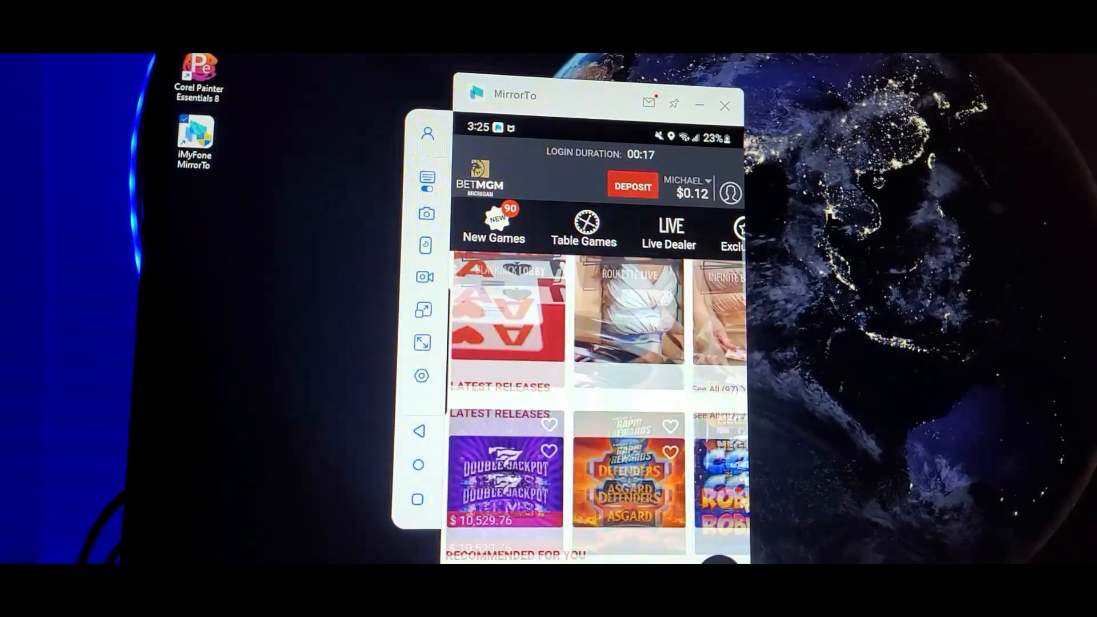
scroll(down, 3)
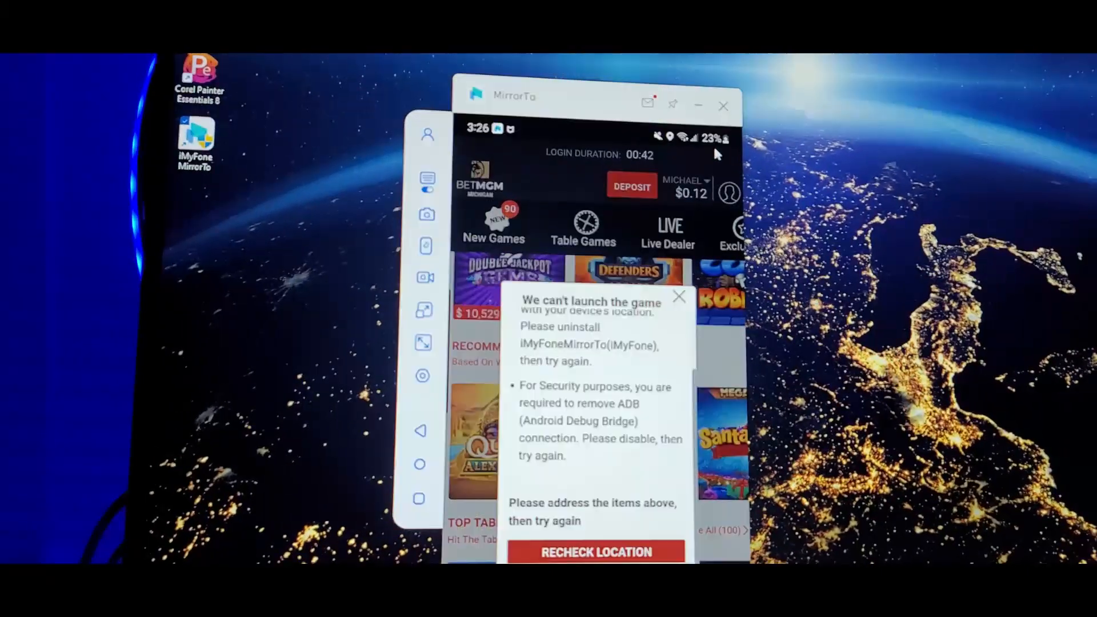
Dismiss the 'can't launch the game' warning and scroll on toward the YouTube channel's videos
click(678, 296)
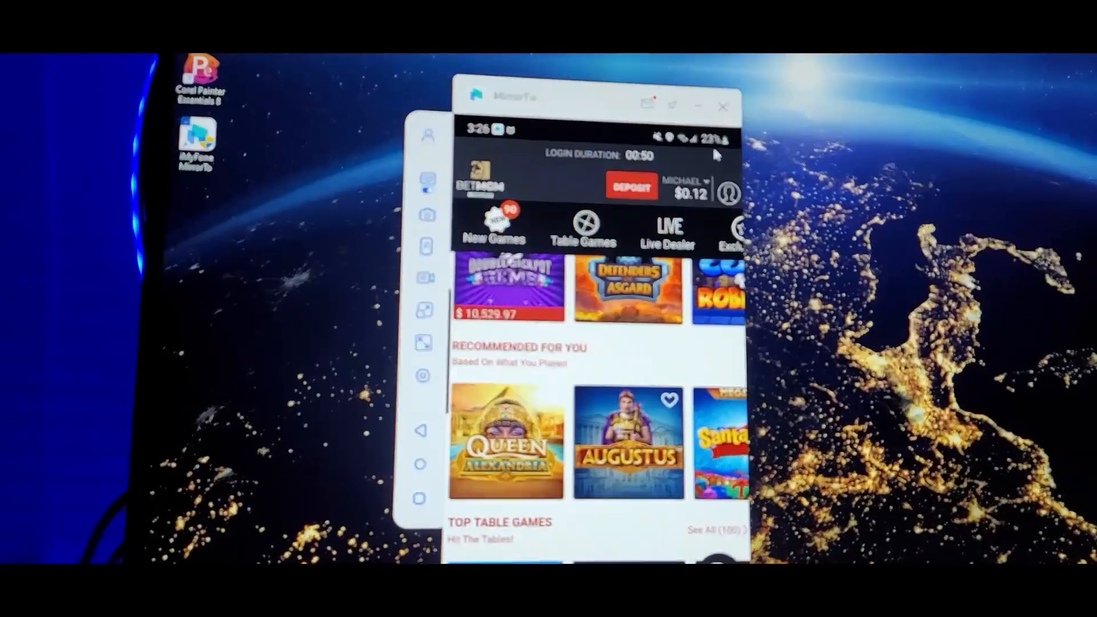
scroll(down, 3)
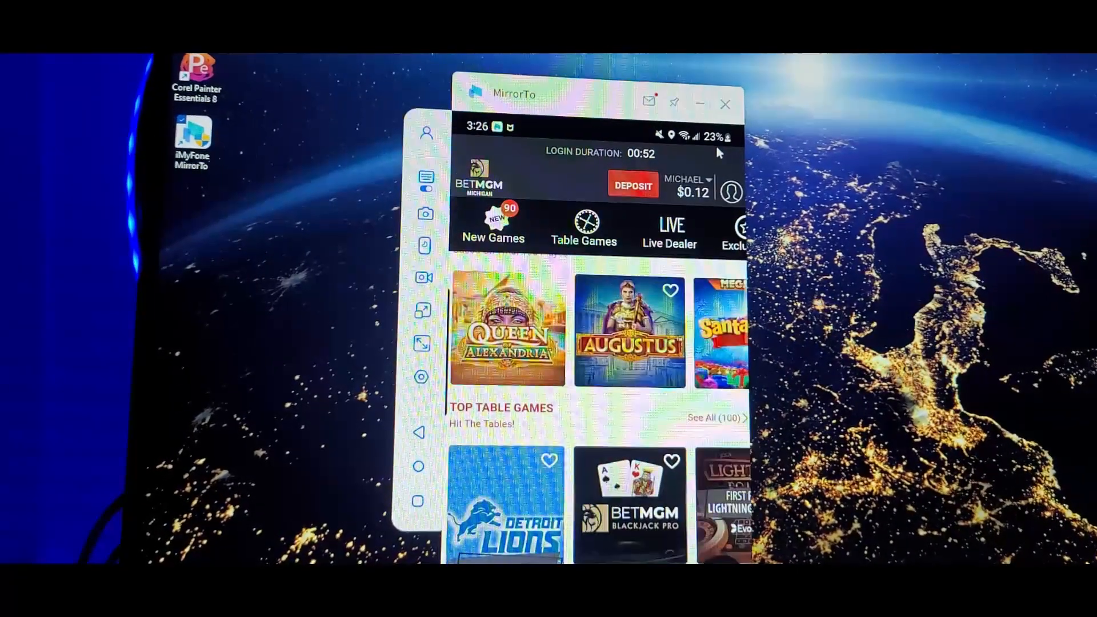
scroll(down, 3)
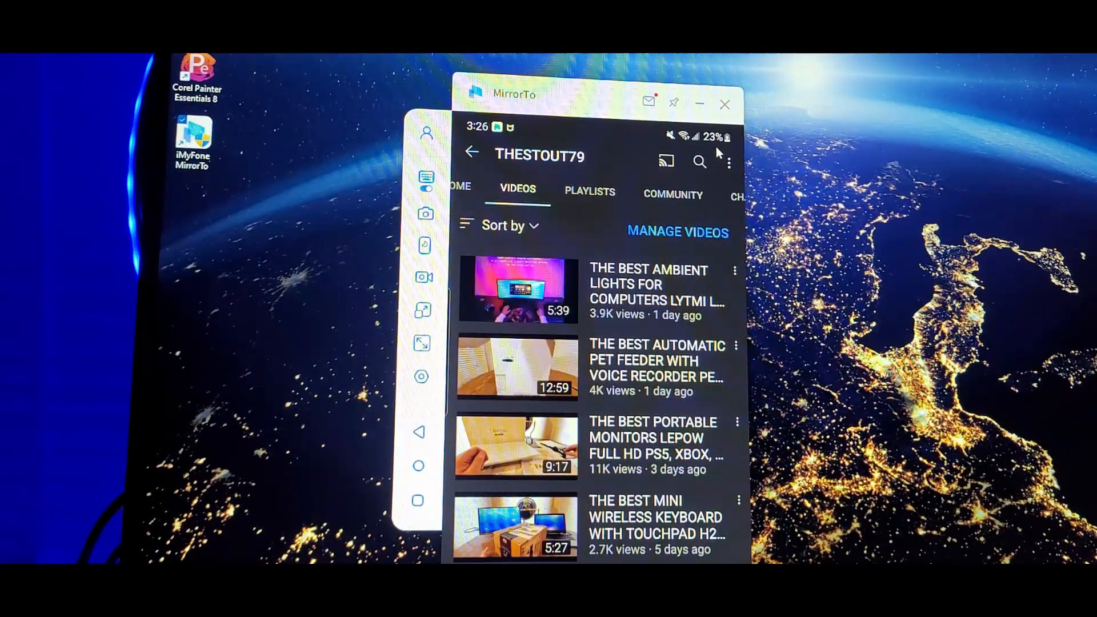
From the channel's Home page, play the ambient lights unboxing video in full screen
click(481, 182)
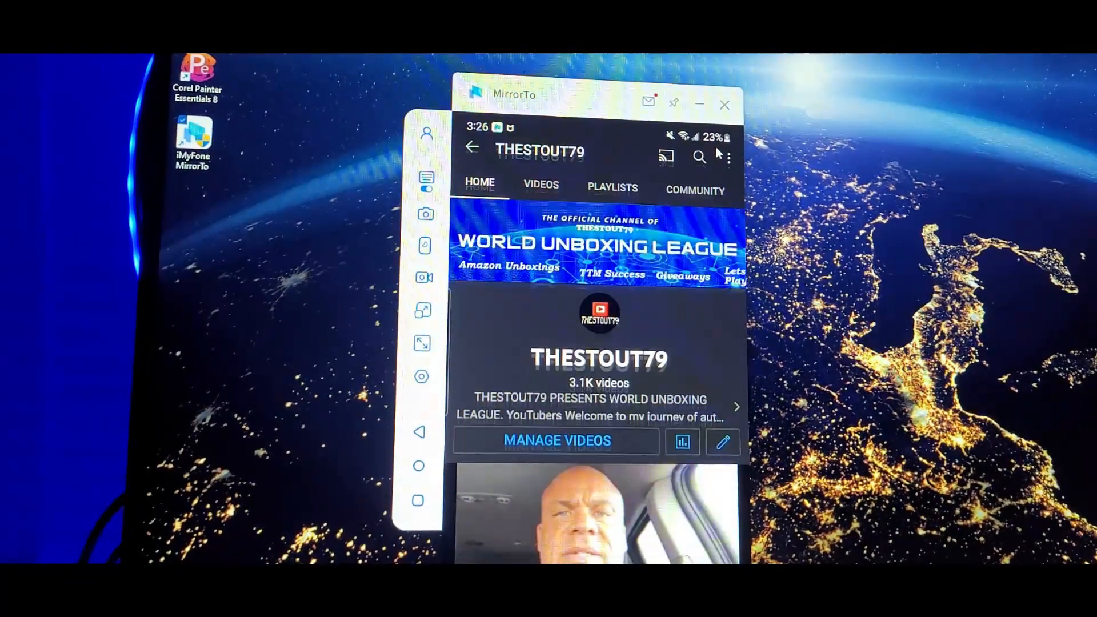
scroll(down, 3)
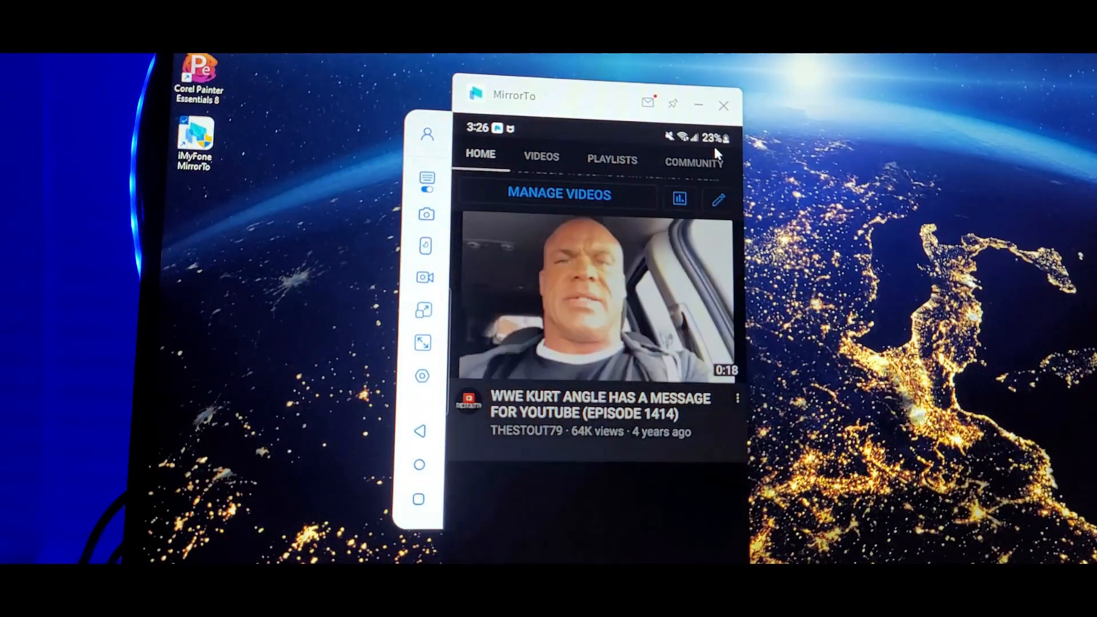
click(596, 300)
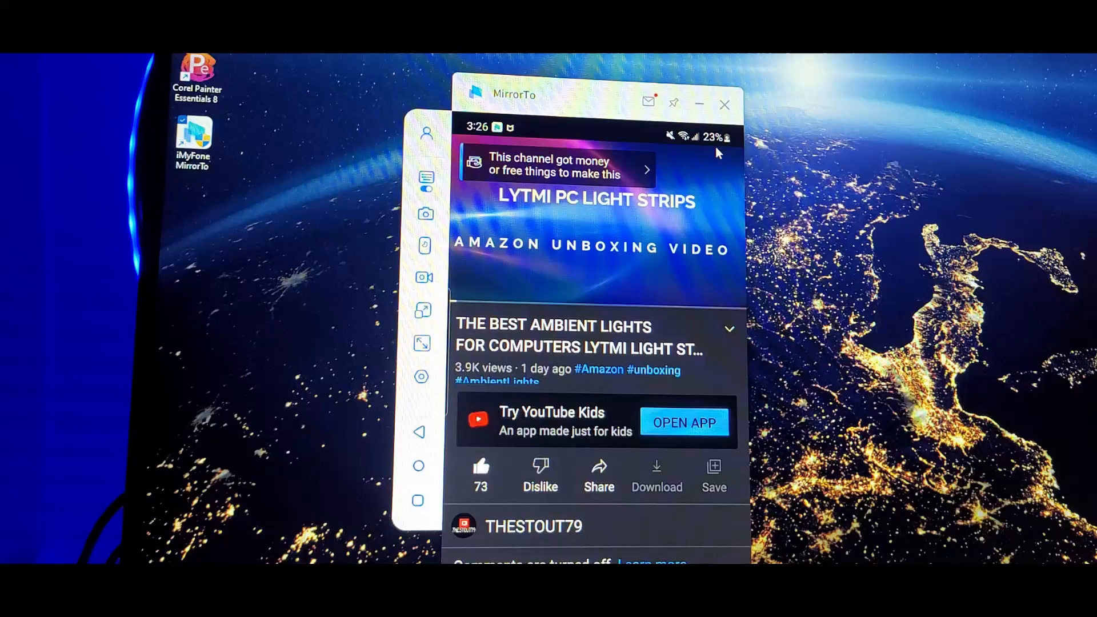
click(596, 217)
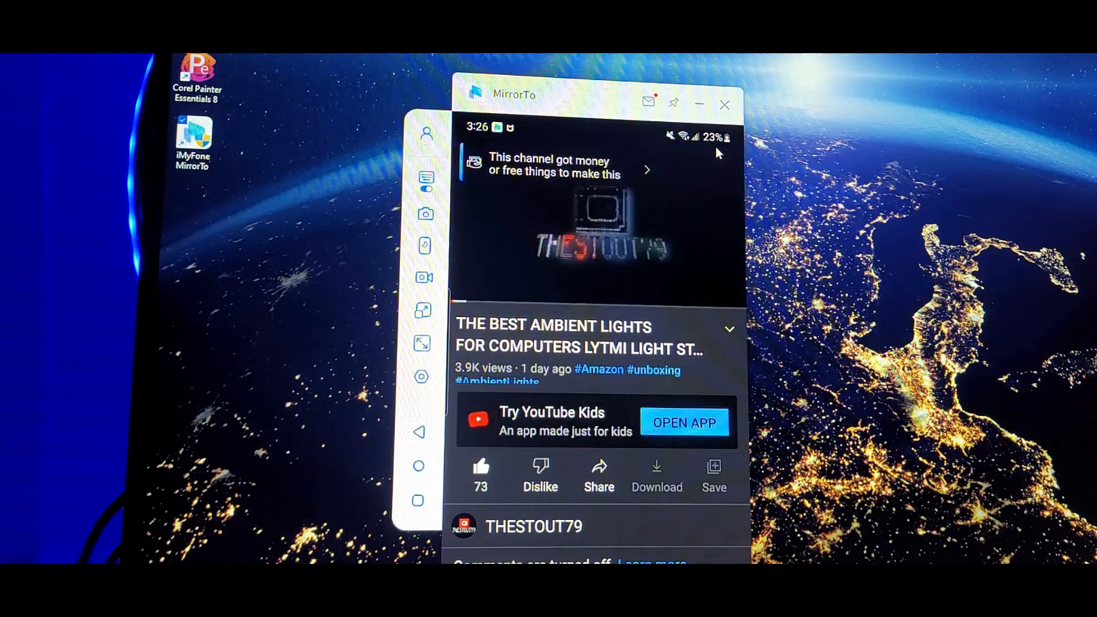
click(595, 221)
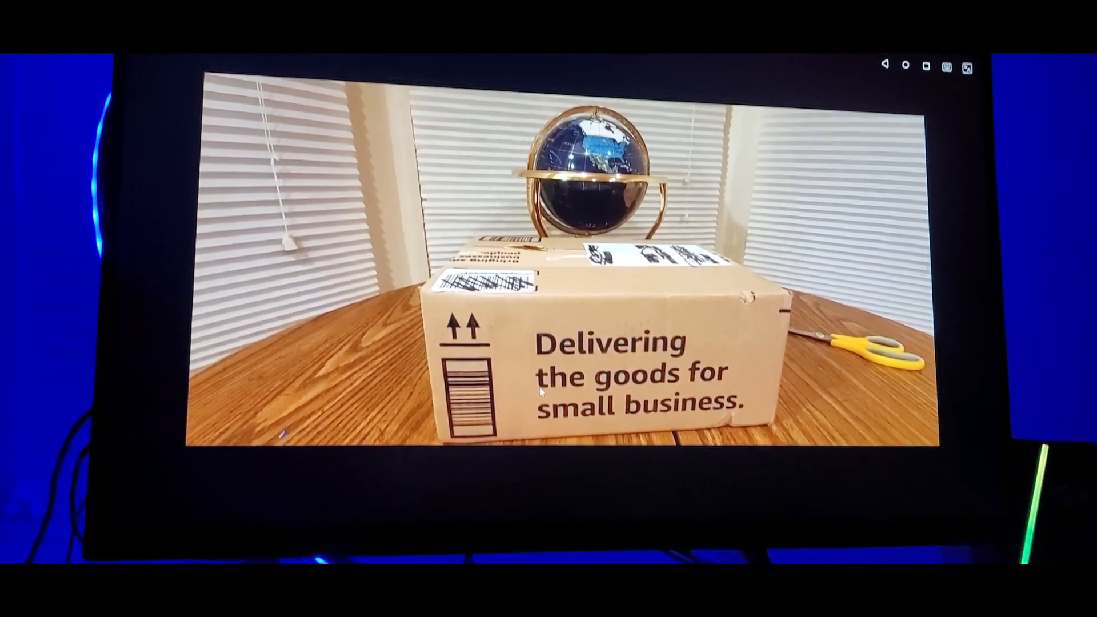
Exit full-screen playback and show the phone's recent apps overview
click(548, 280)
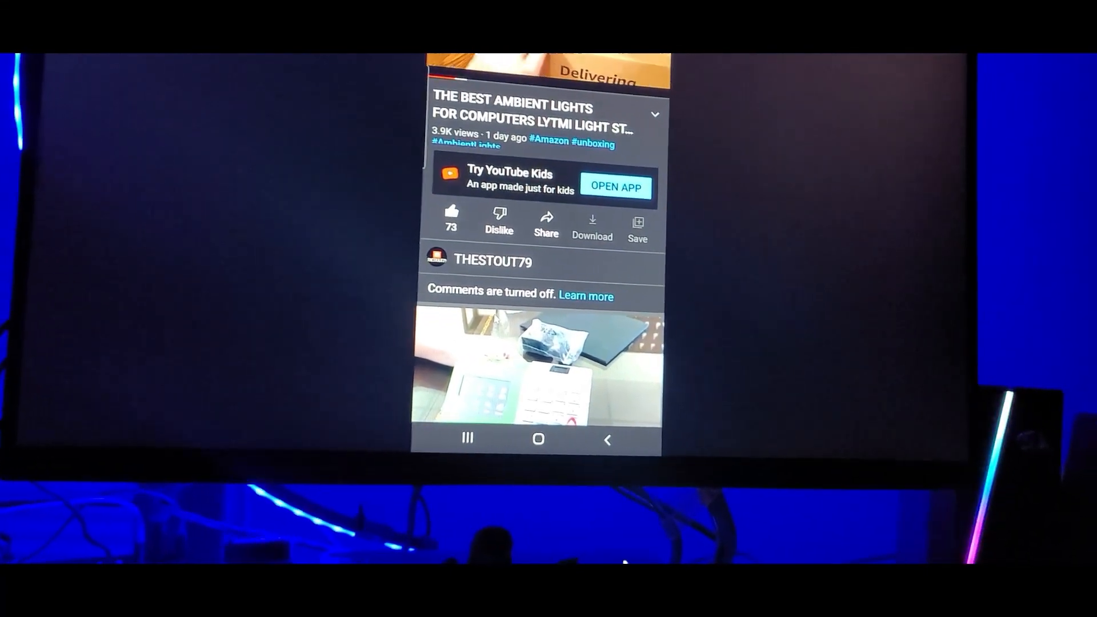
click(494, 261)
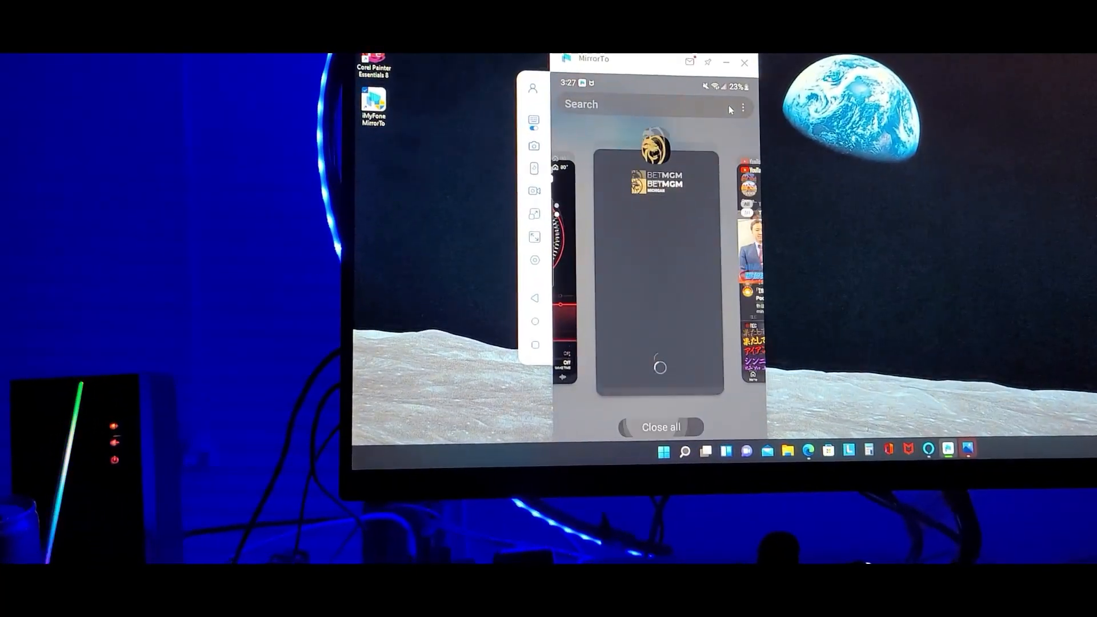
Close all running apps, then launch Instagram from the Social Media folder
click(658, 426)
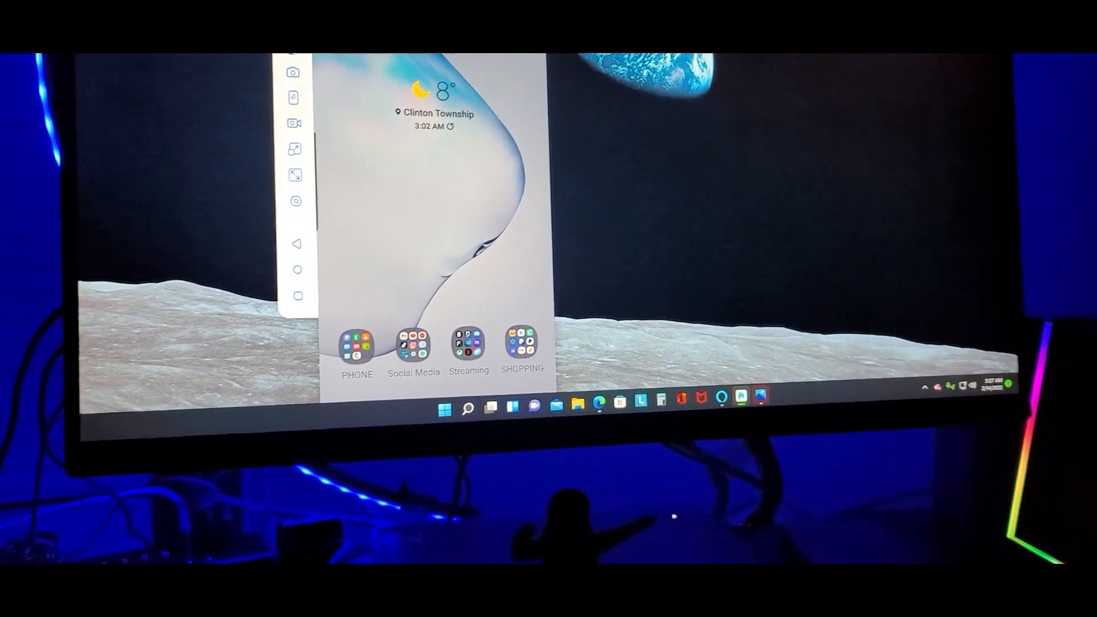
click(412, 347)
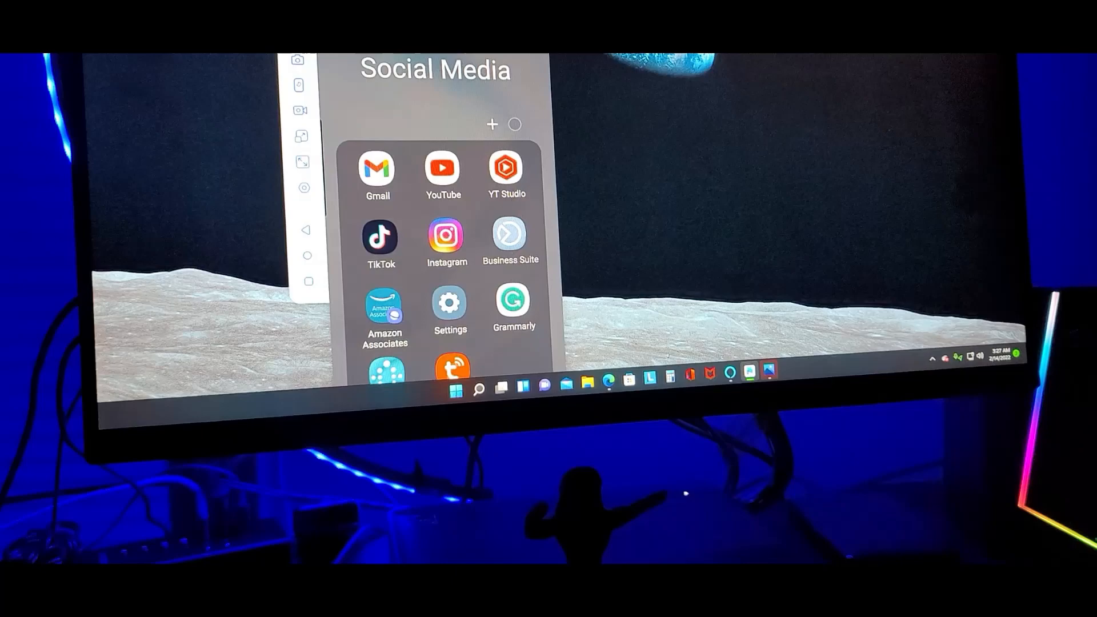
click(446, 237)
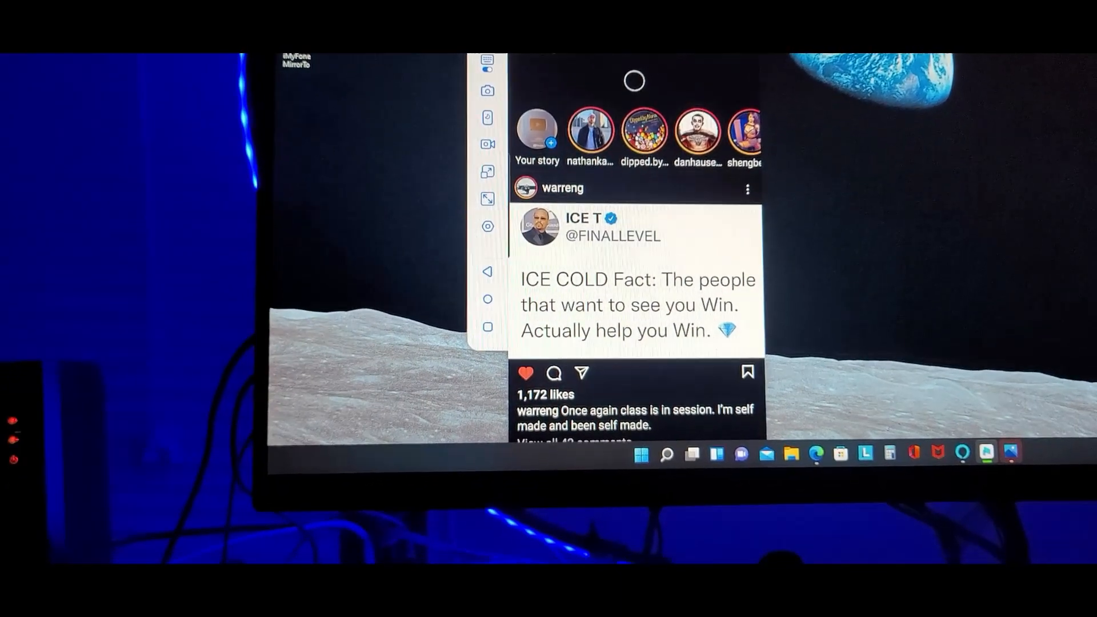
Scroll the Instagram feed, then browse the Clinton Township hourly weather forecast
scroll(down, 3)
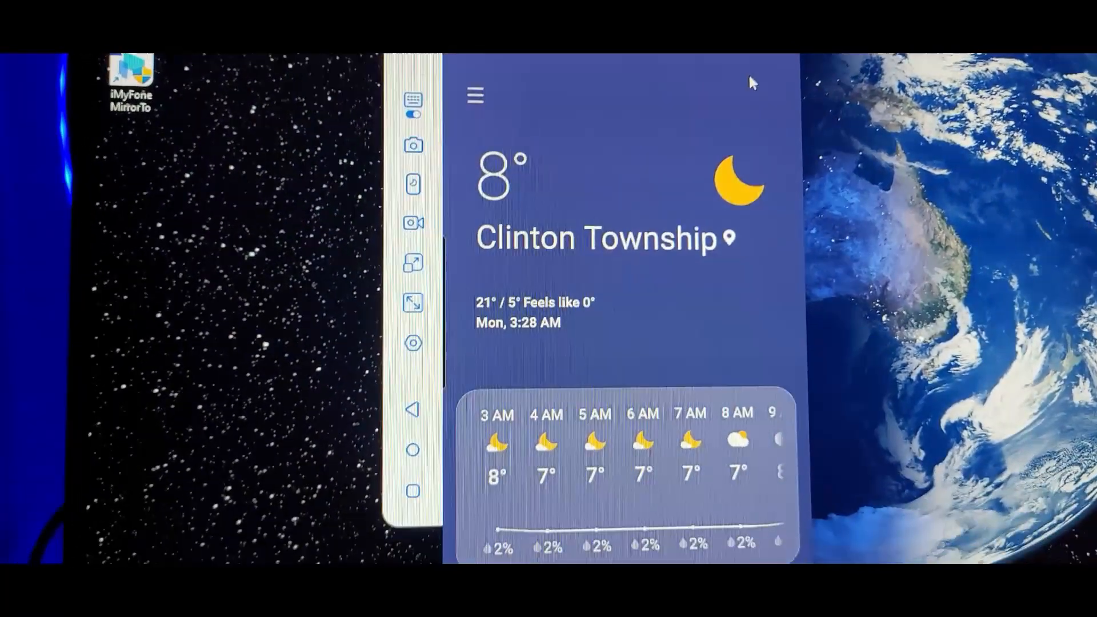
scroll(up, 3)
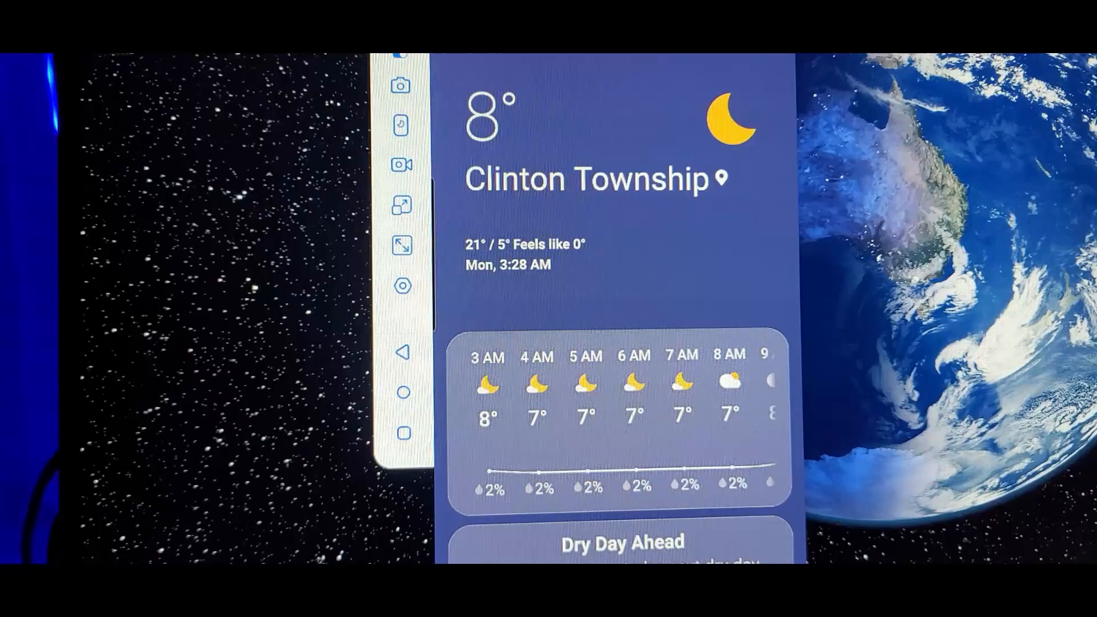